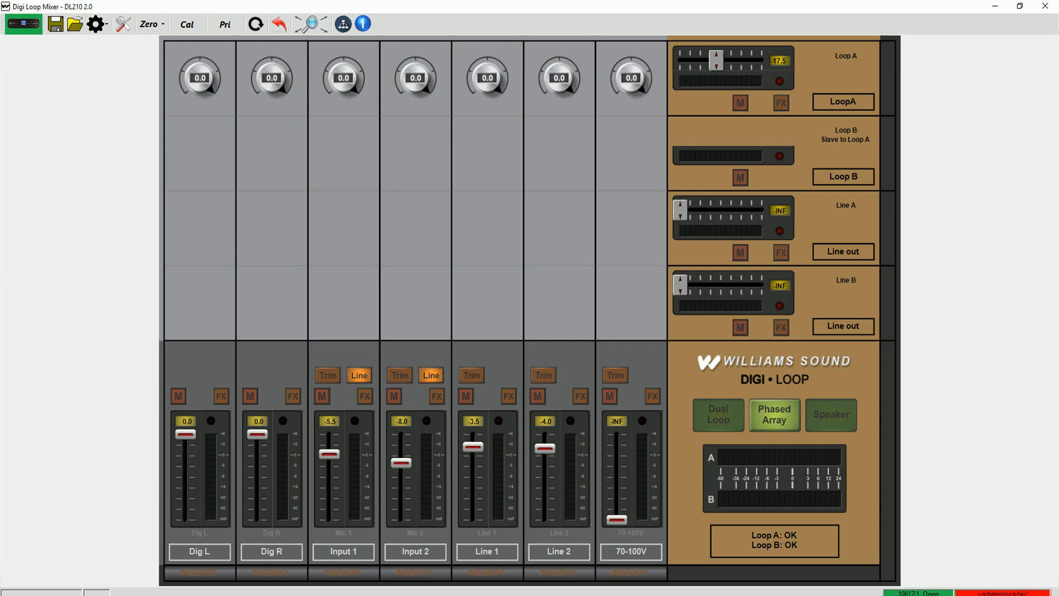
- Show Loop A calibration controls with volume, 1000 Hz test tone and 2.80 A average current
{"action": "left_click", "coordinate": [188, 24]}
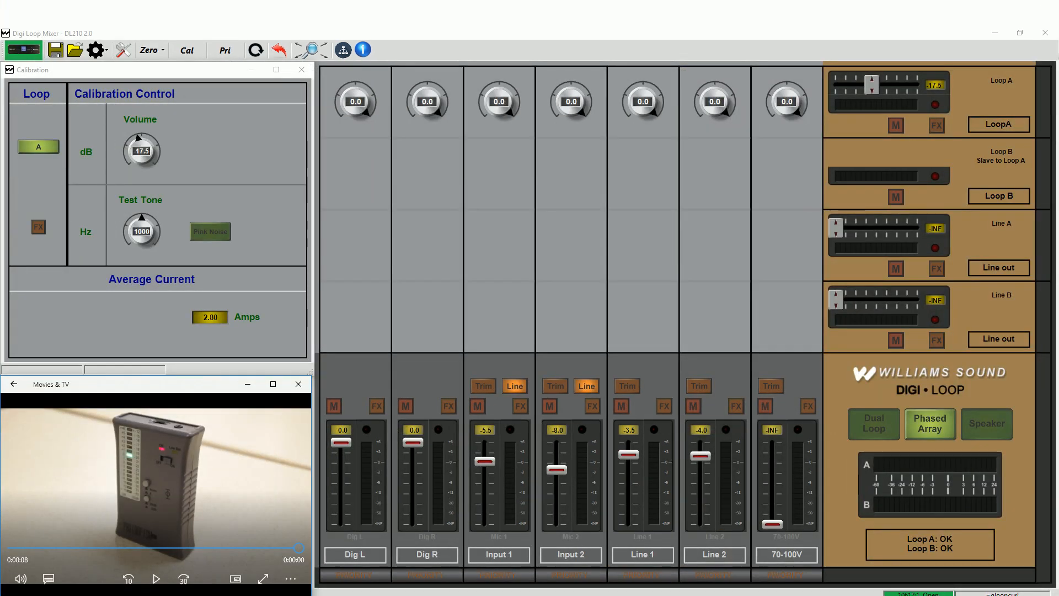